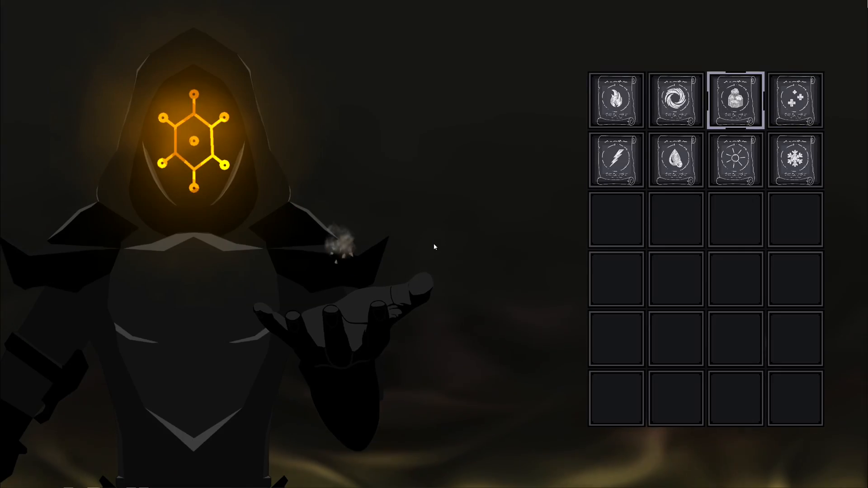
# Cast earth, lightning and blood spells from Sandfire's scrolls and view a spell card.
pyautogui.click(676, 159)
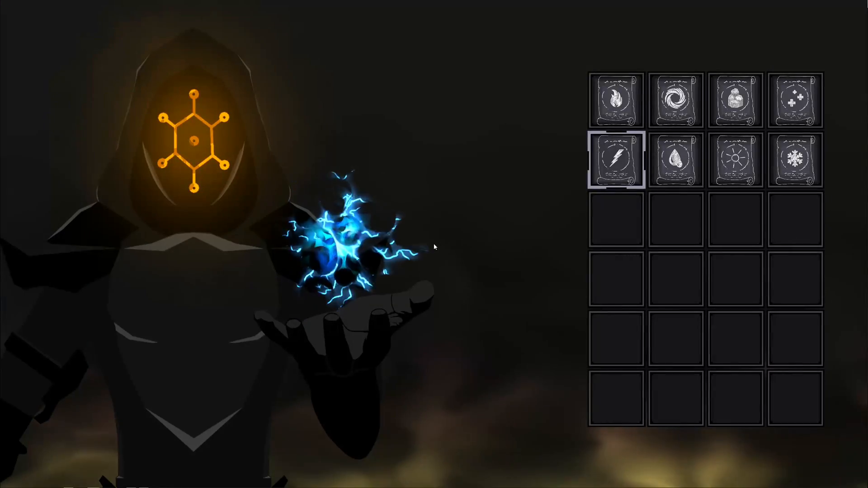
pyautogui.click(675, 100)
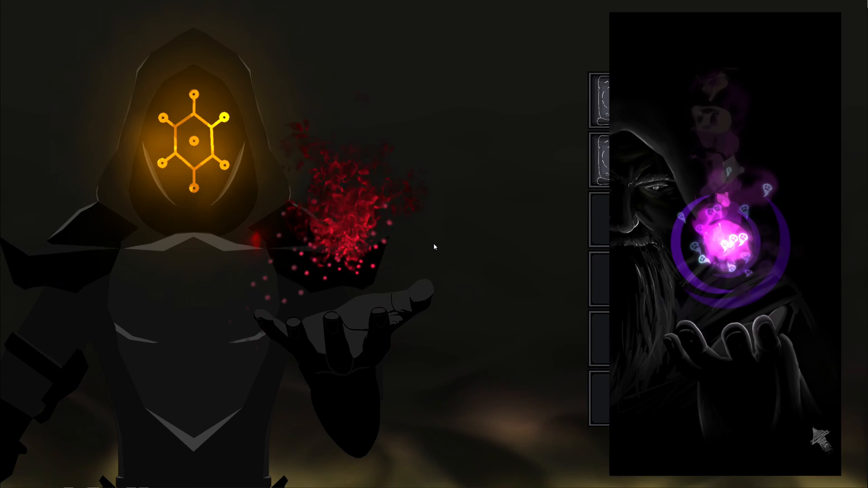
# Open Lightning2D.tscn in Godot with the Bolt2D noise-and-mask shader showing.
pyautogui.click(602, 155)
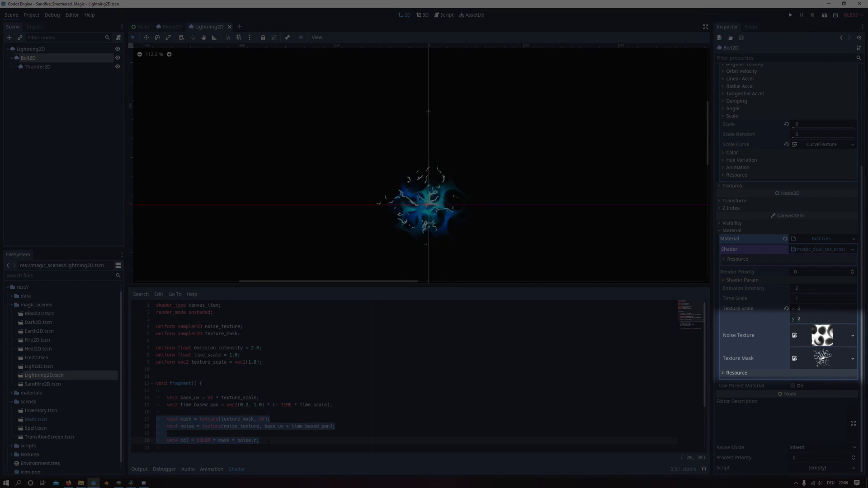
# Show the magic_flame scene's blue-purple flame particles and Particles node properties.
pyautogui.click(791, 14)
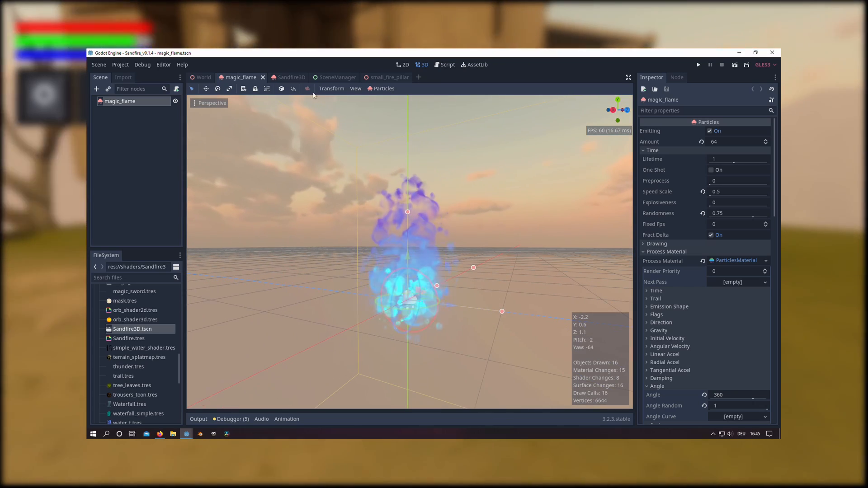
# Open Lightning3D.tscn and show its ShaderMaterial parameters and spatial shader code.
pyautogui.click(285, 77)
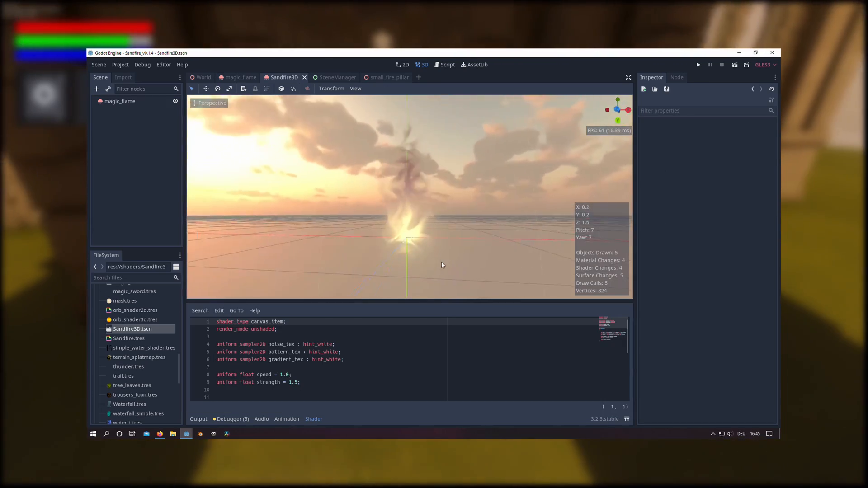
pyautogui.moveTo(442, 264); pyautogui.dragTo(485, 284)
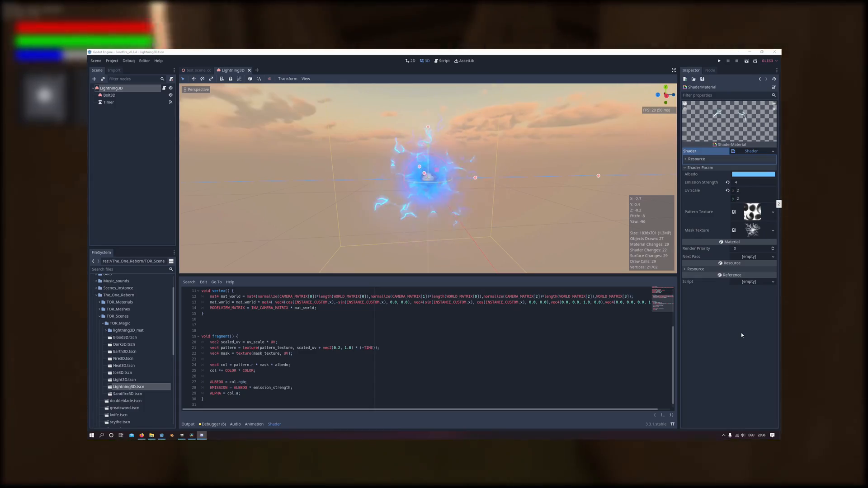
# Show the armature's ice, blood, earth, light, fire and dark spell strips in Blender.
pyautogui.click(719, 61)
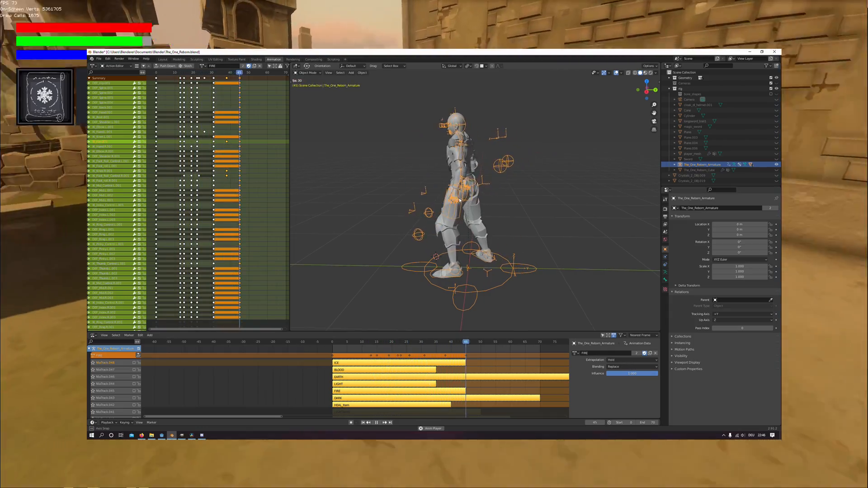
# Return to the running Sandfire game with the hooded character on the path.
pyautogui.click(212, 66)
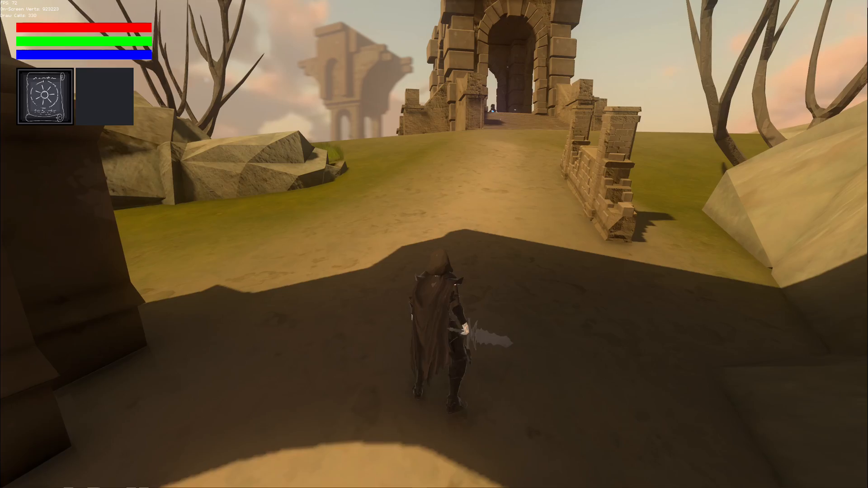
pyautogui.press('w')
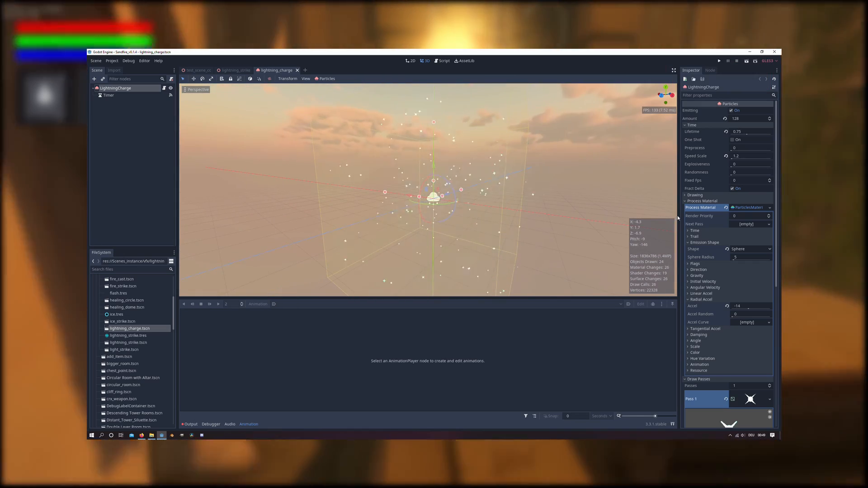
# Open lightning_charge.tscn and scroll the Inspector to Radial Accel and Draw Passes.
pyautogui.scroll(-3)
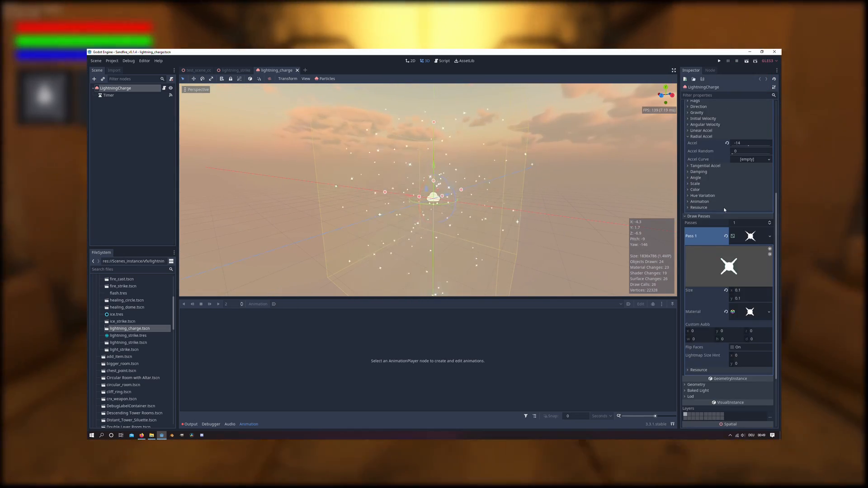
pyautogui.moveTo(432, 194); pyautogui.dragTo(484, 244)
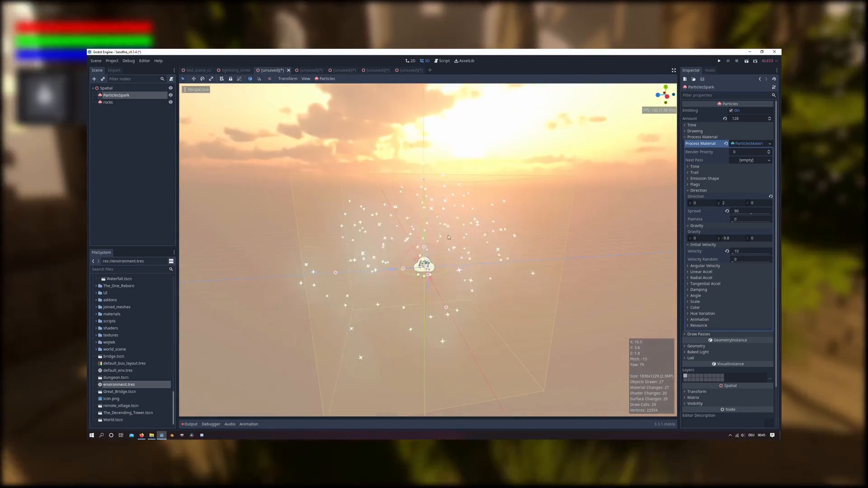
# View the ParticlesSpark emitter's particles in the 3D viewport.
pyautogui.moveTo(449, 238); pyautogui.dragTo(478, 250)
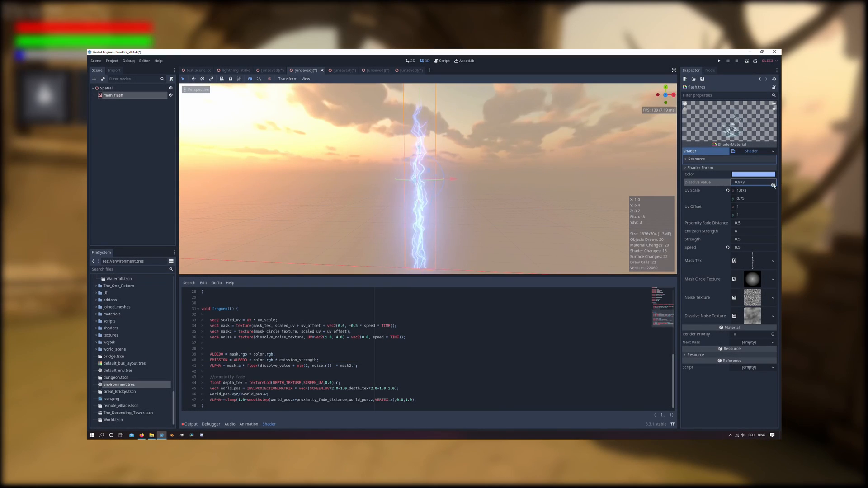
# Show the main_flash scene's flash.tres shader in the Shader editor.
pyautogui.moveTo(774, 183); pyautogui.dragTo(759, 183)
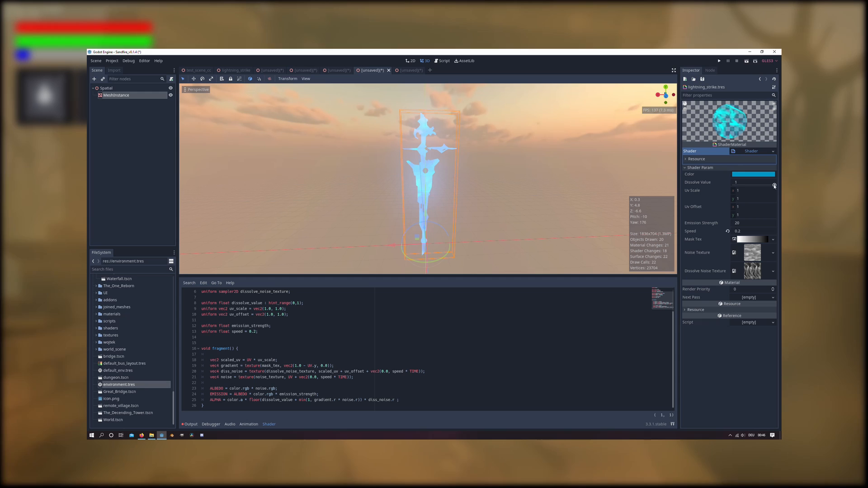
# Preview dissolving the bolt and scorch-mark shaders, then show thunder_strike's animation tracks.
pyautogui.moveTo(753, 182); pyautogui.dragTo(745, 182)
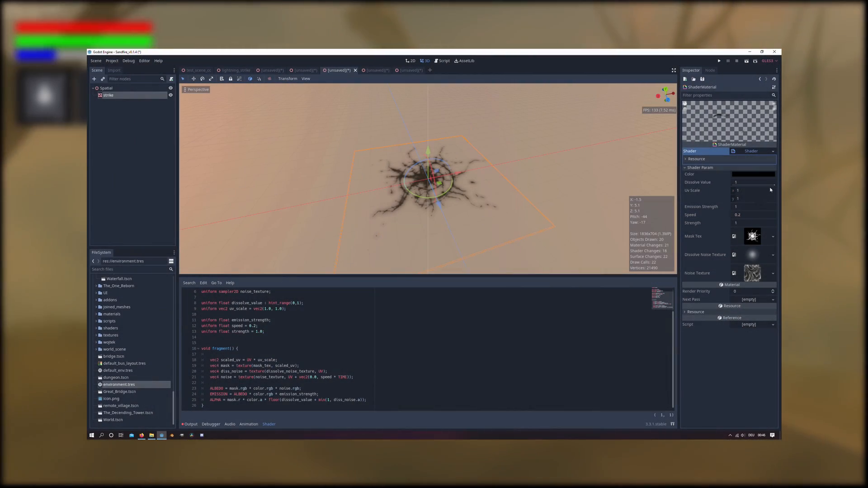
pyautogui.moveTo(750, 182); pyautogui.dragTo(739, 182)
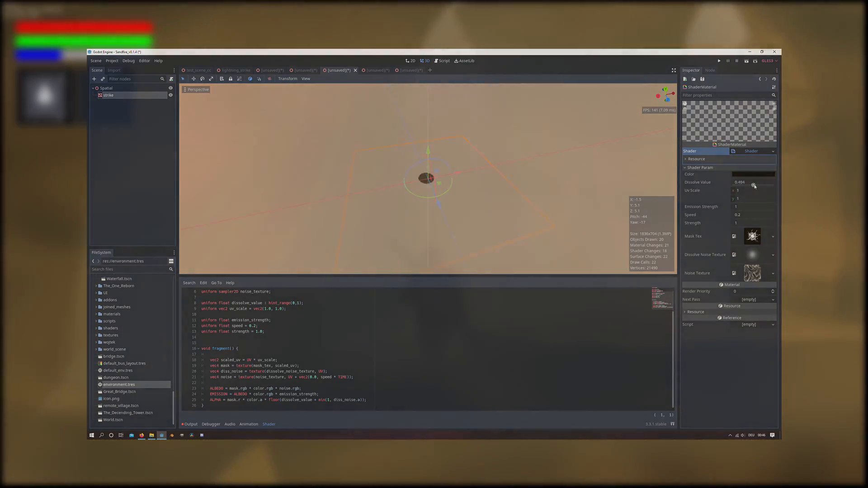
pyautogui.click(235, 71)
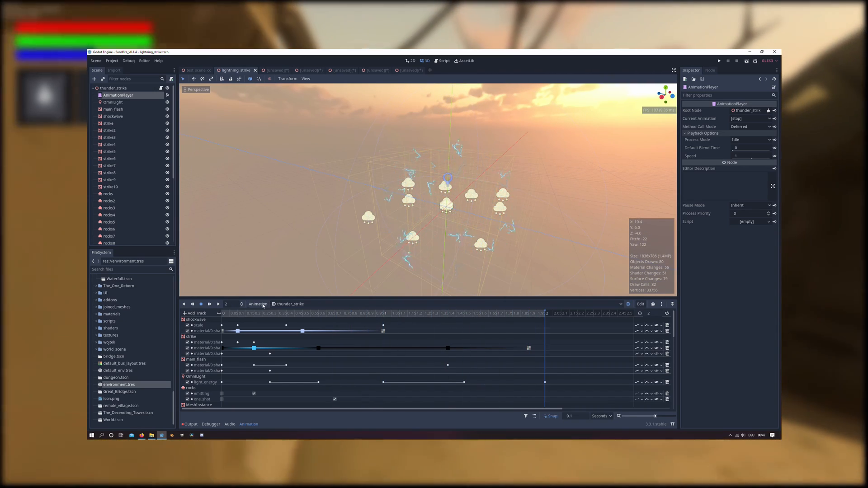
# Play the thunder_strike animation to preview the shockwave, strike, flash and light timing.
pyautogui.click(210, 304)
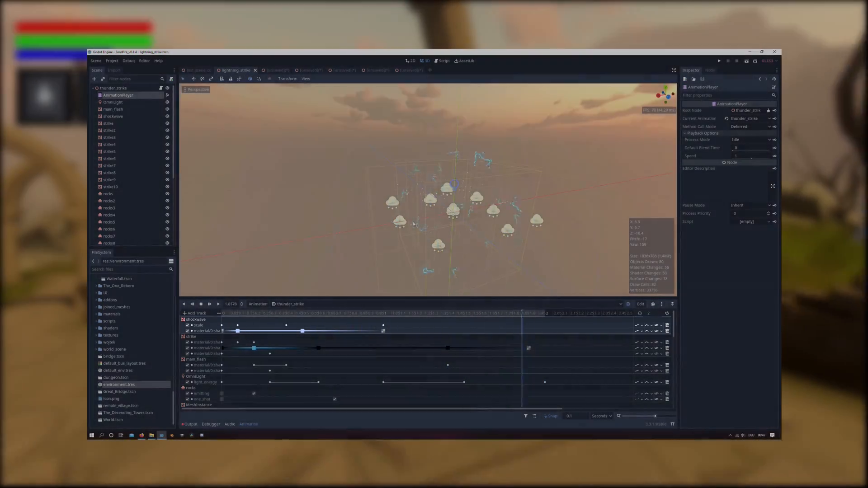
pyautogui.click(404, 70)
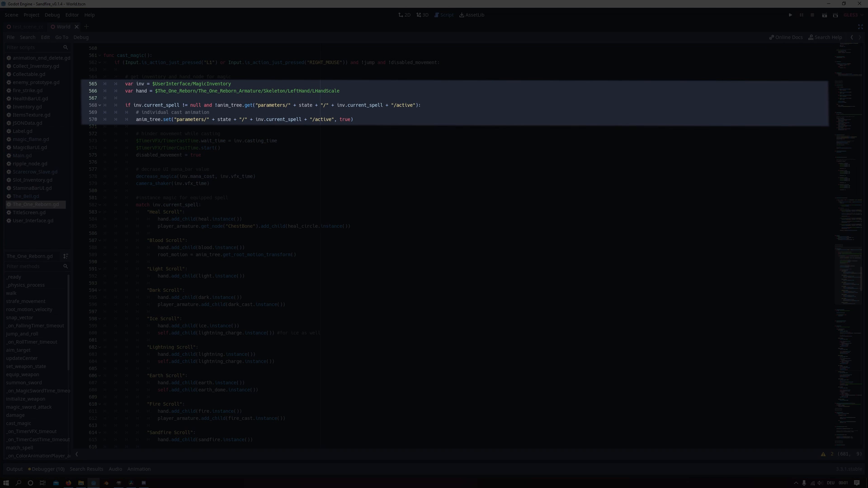
pyautogui.click(791, 15)
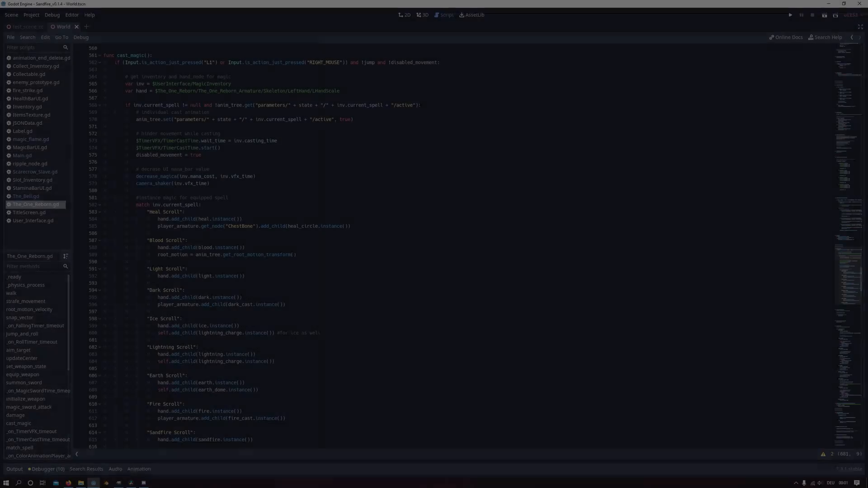
pyautogui.moveTo(137, 169); pyautogui.dragTo(209, 183)
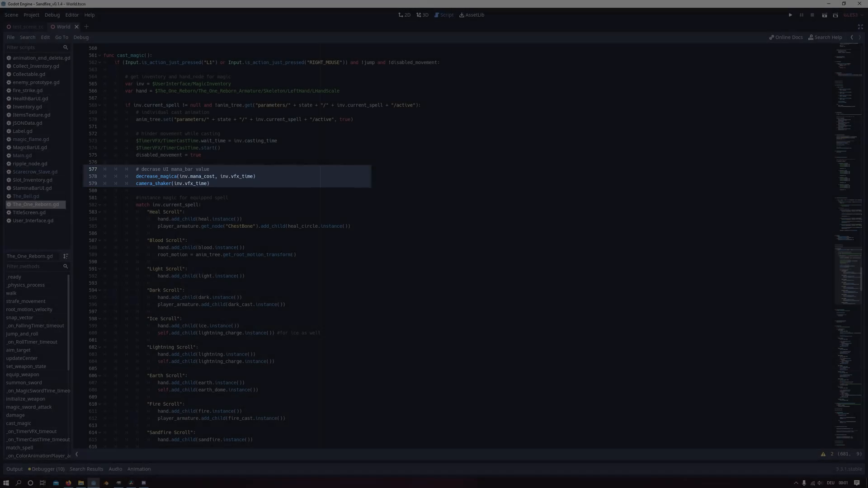
pyautogui.click(791, 15)
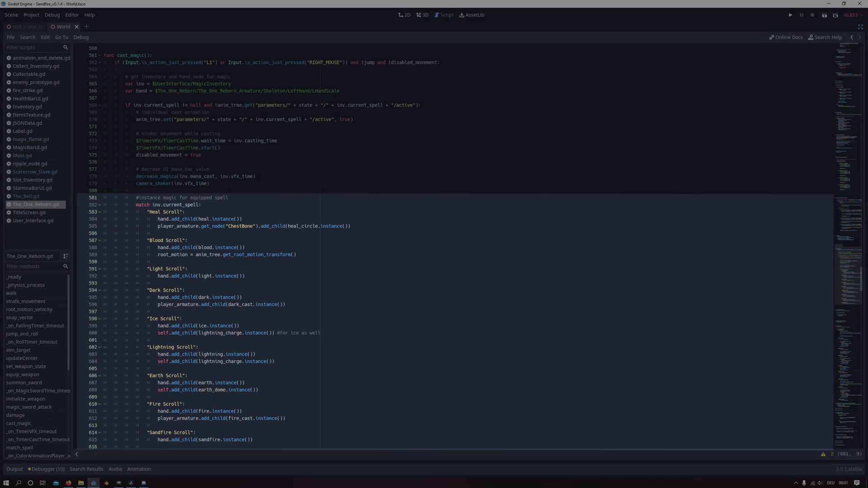
pyautogui.click(792, 15)
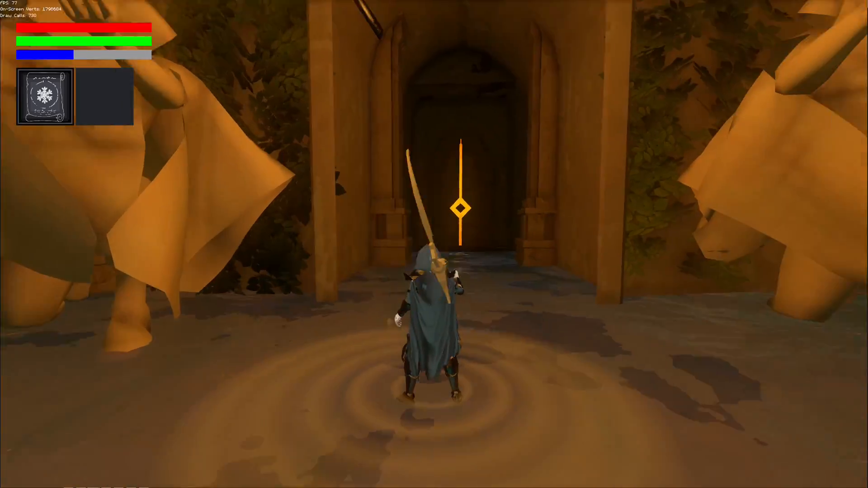
# Walk the hooded character forward through the doorway into the chained dungeon hall.
pyautogui.press('w')
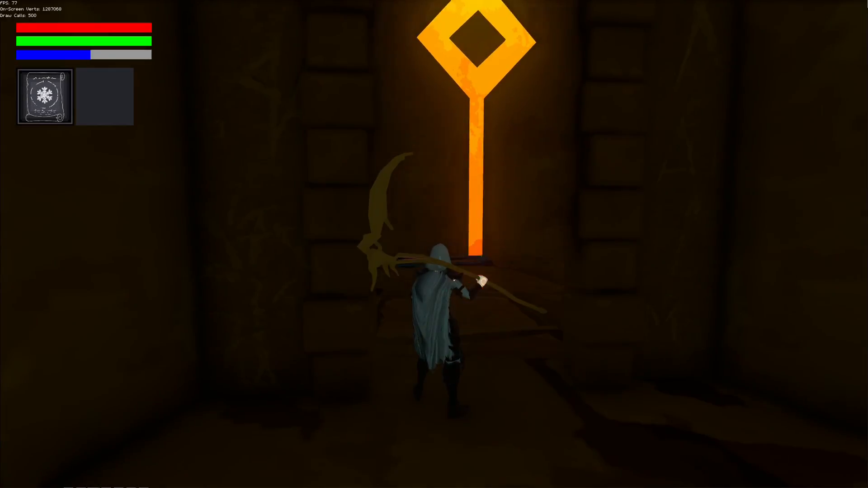
pyautogui.press('w')
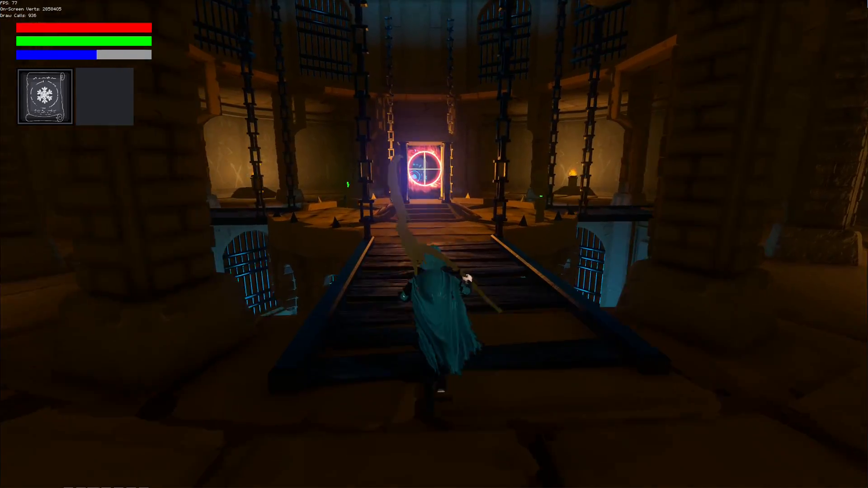